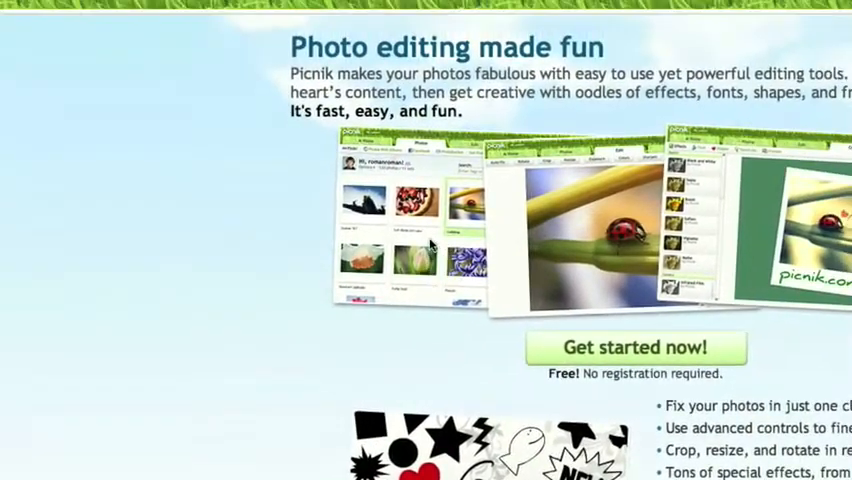
- Scroll down the Picnik landing page toward the 'Get started now!' link
scroll(down, 3)
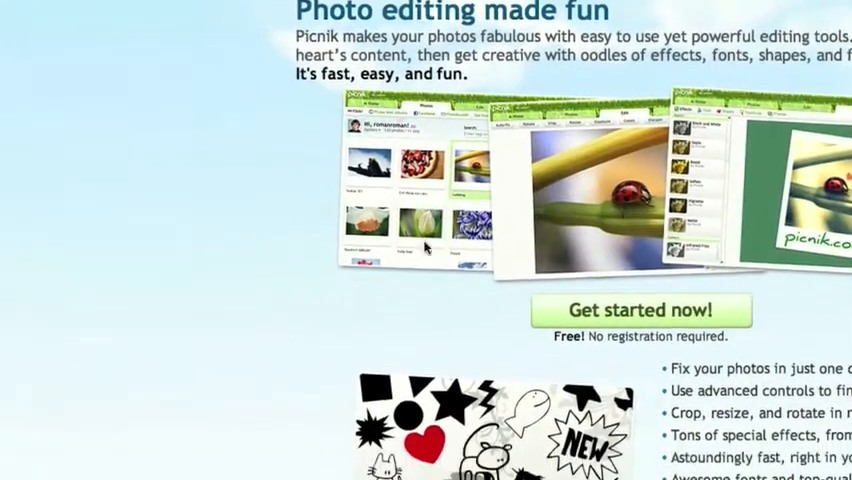
scroll(down, 3)
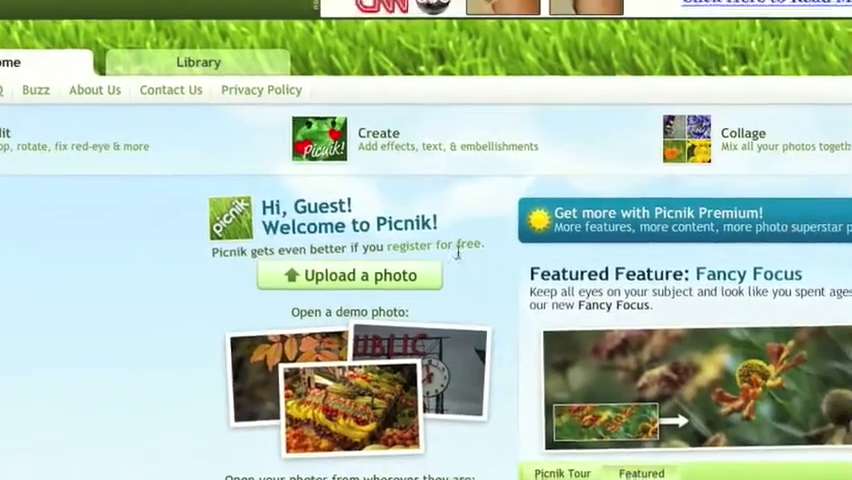
- Load the autumn leaves demo photo into the editor from 'Open a demo photo'
scroll(down, 3)
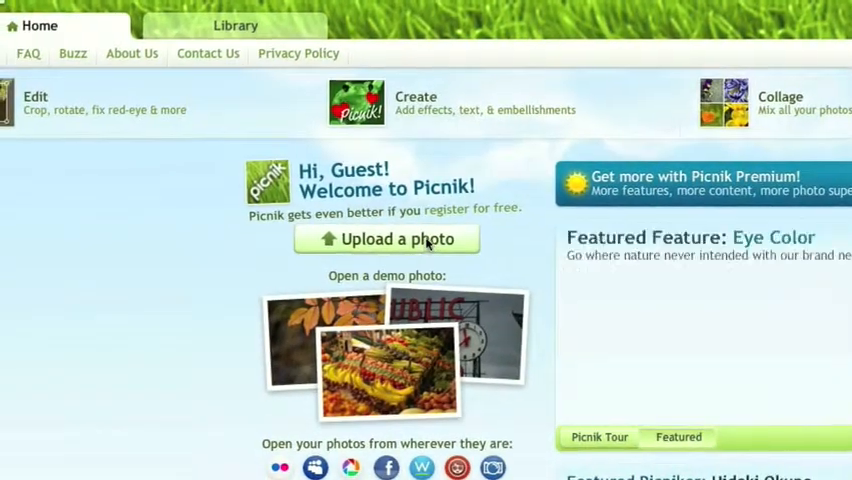
scroll(down, 3)
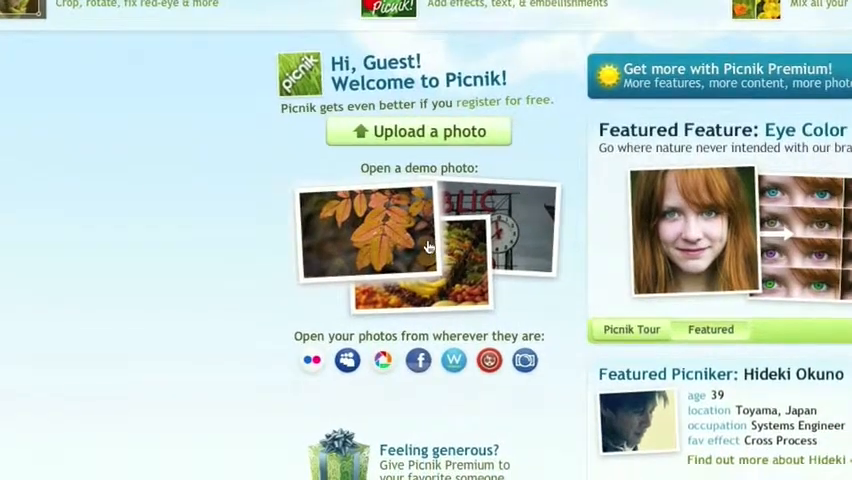
click(428, 247)
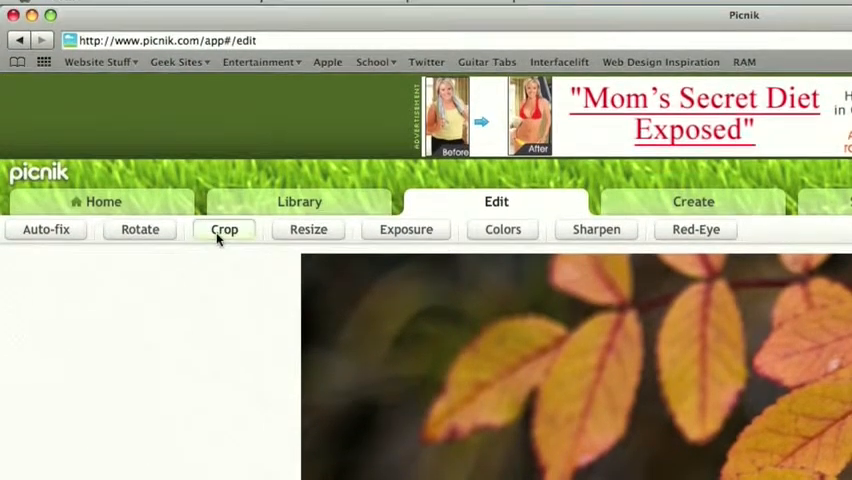
- Crop the leaf photo, adjust exposure, and lower colour Saturation to -8
click(224, 229)
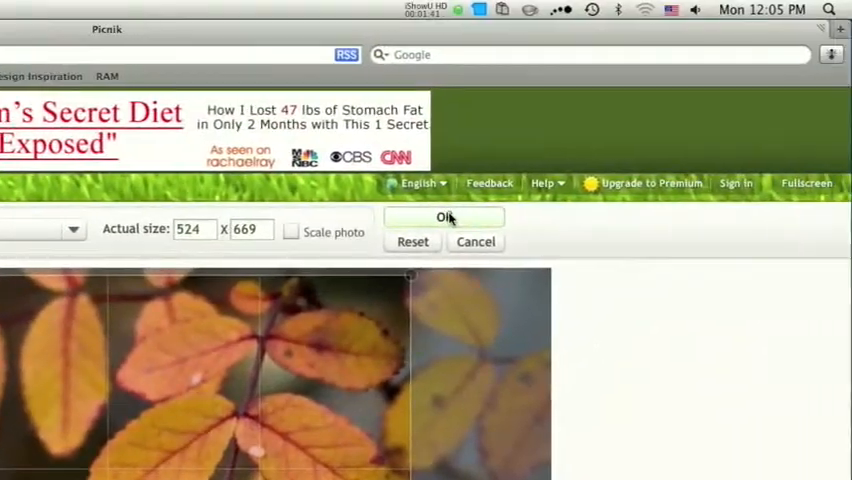
click(444, 217)
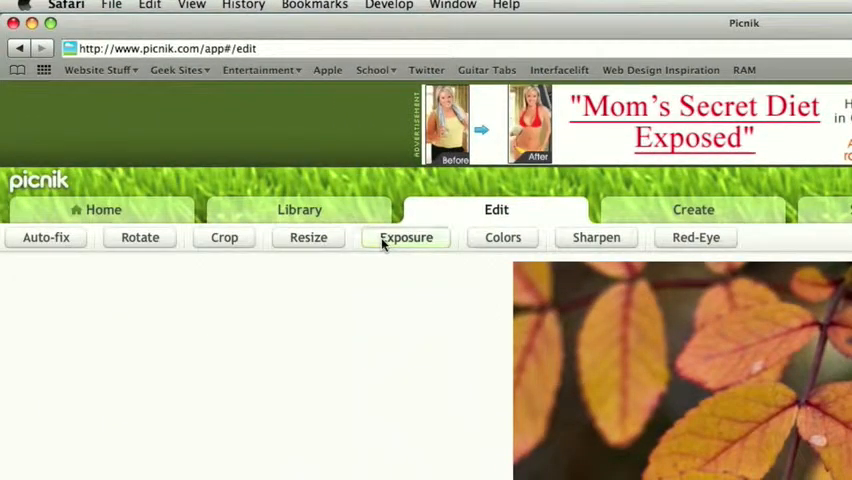
click(405, 237)
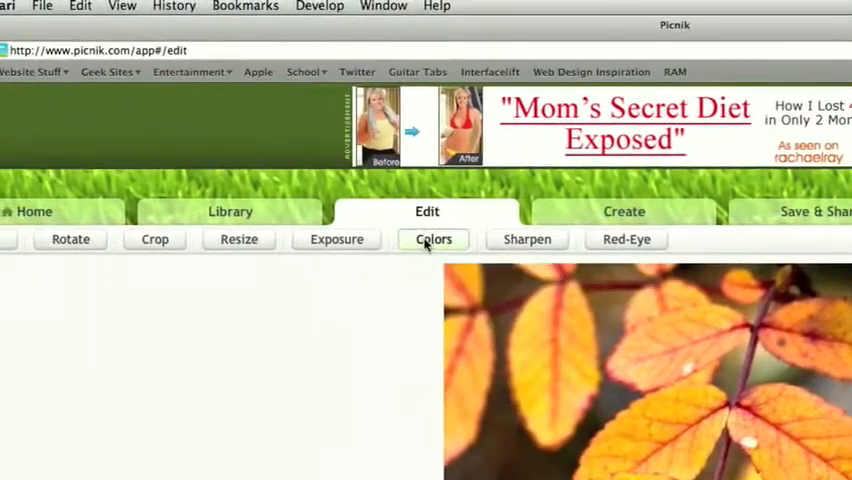
click(433, 239)
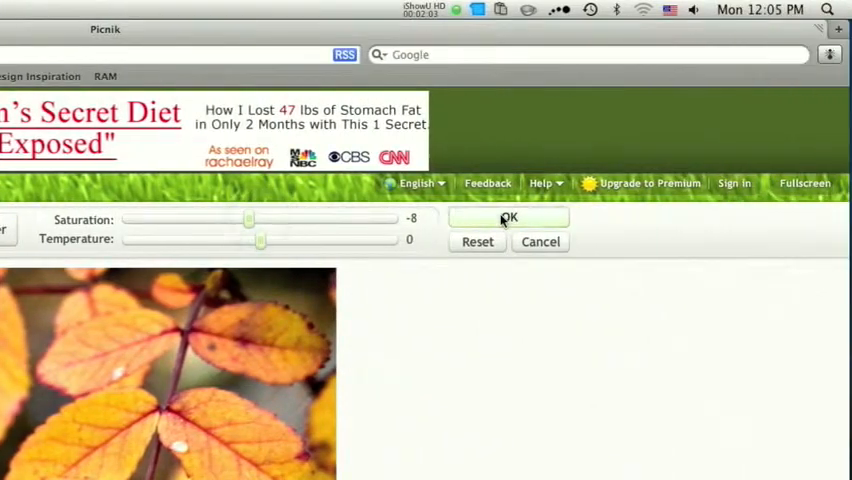
click(508, 218)
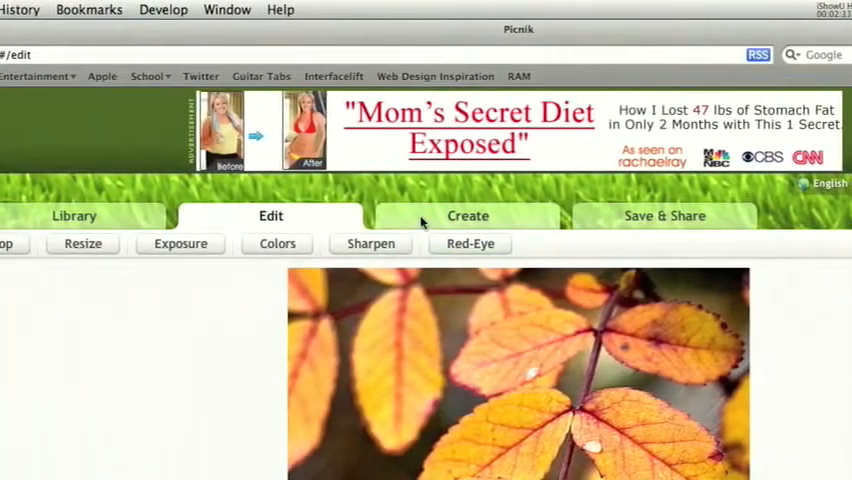
- Preview the Pencil Sketch effect from the Artistic effects on the leaf photo
click(467, 215)
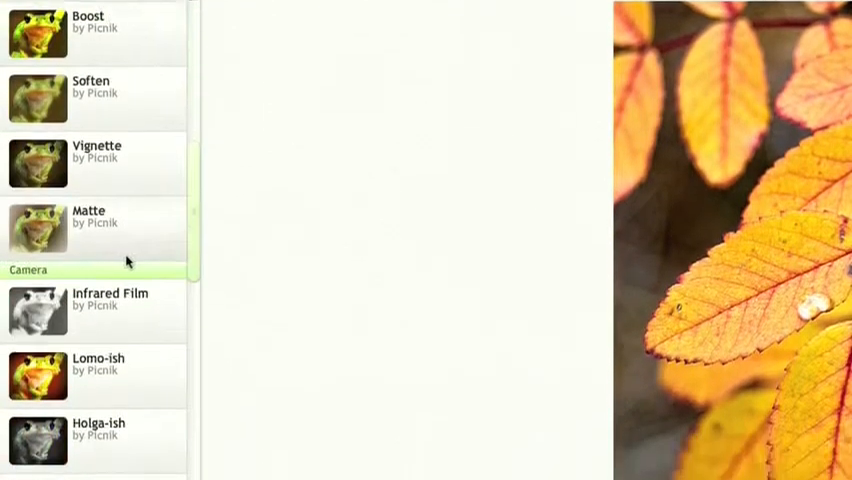
scroll(down, 3)
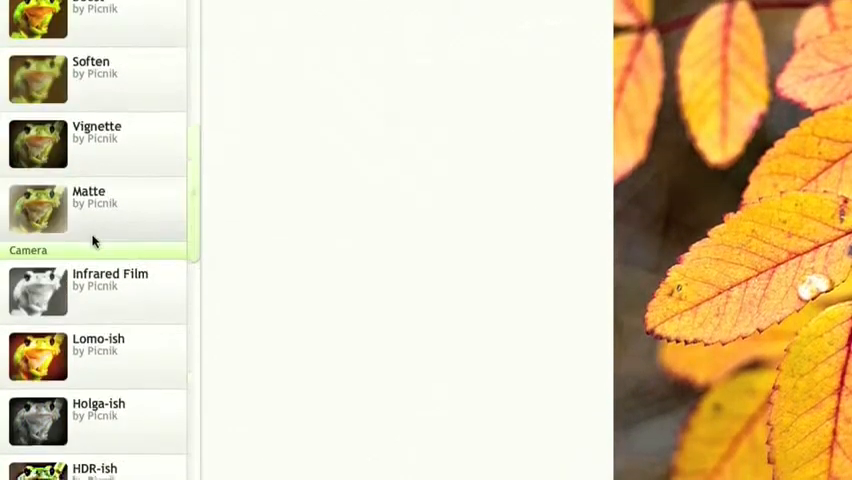
scroll(down, 3)
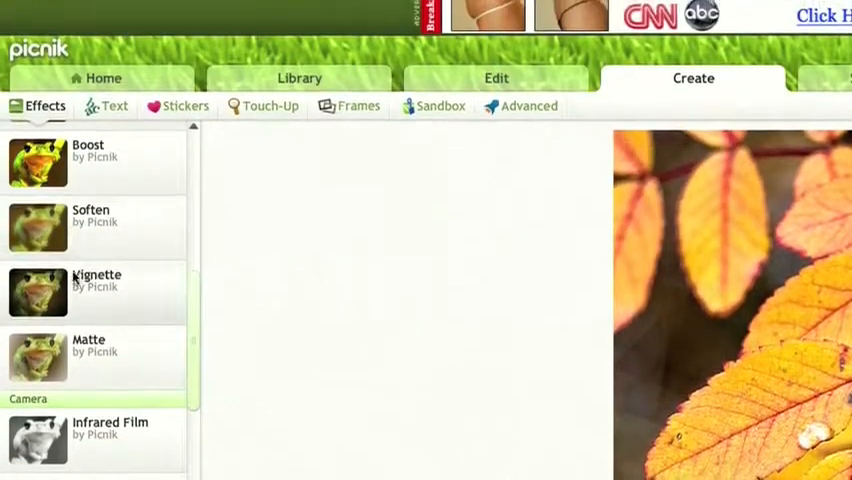
scroll(up, 3)
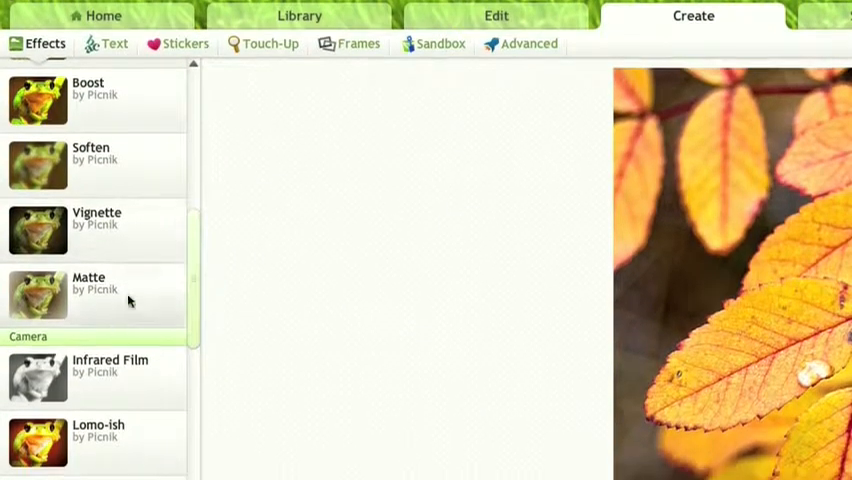
scroll(down, 3)
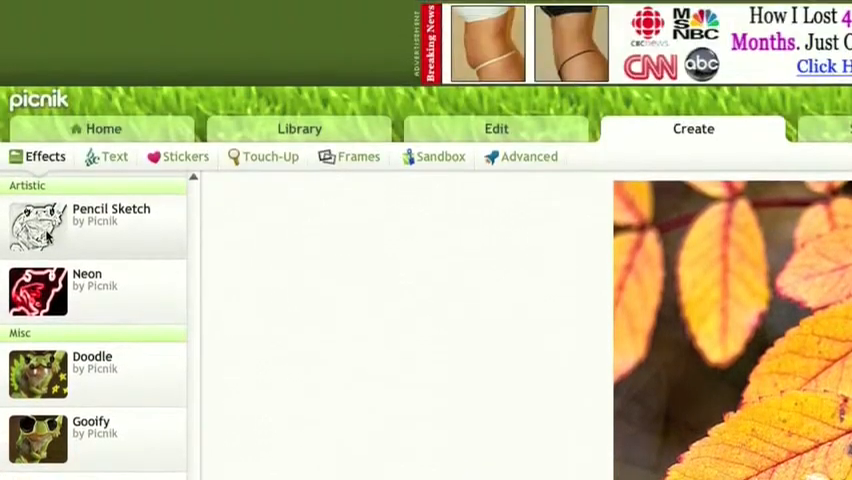
click(37, 225)
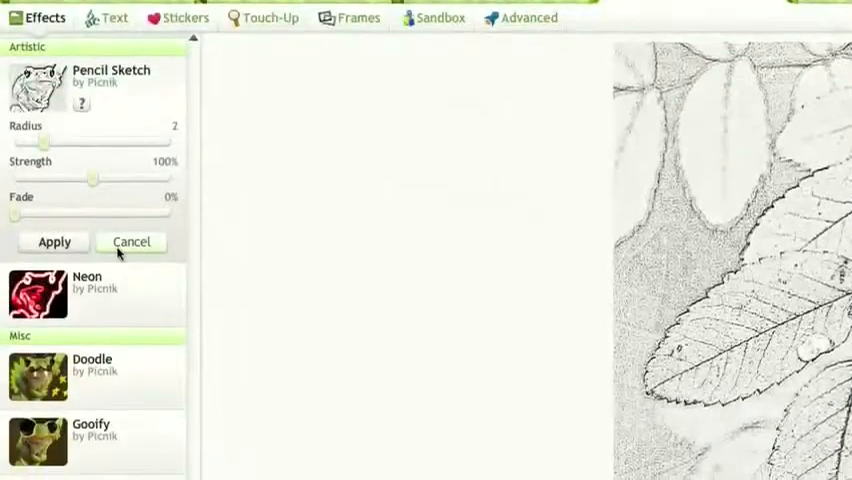
- Discard Pencil Sketch and set up the Boost effect's painting brush size under Basics
click(131, 241)
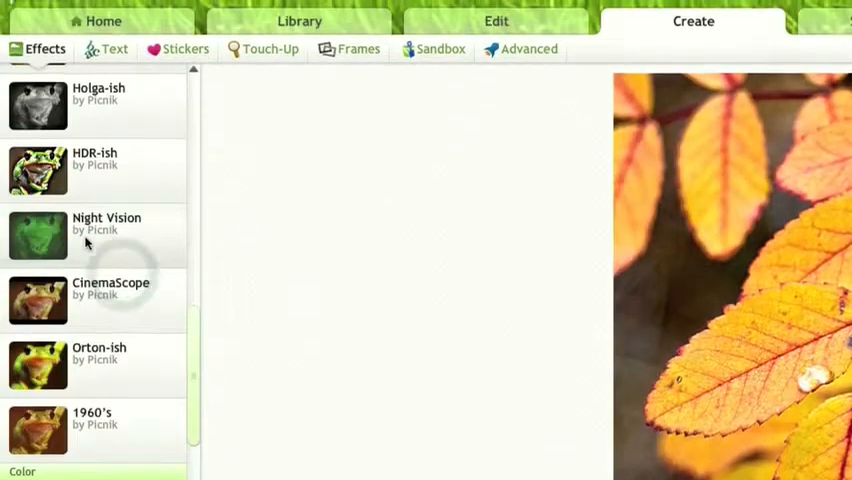
scroll(down, 3)
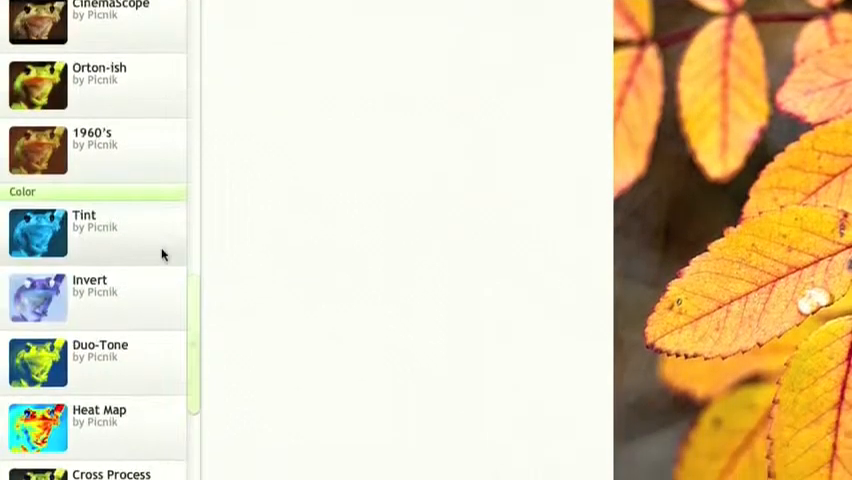
scroll(down, 3)
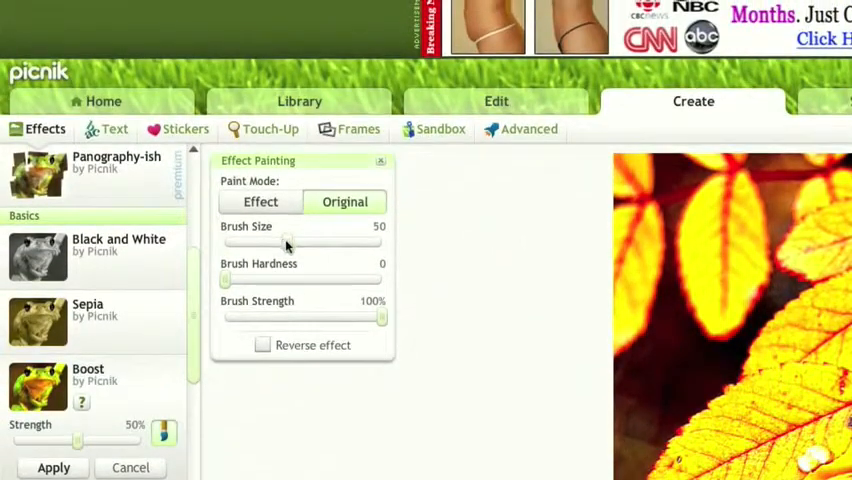
drag(287, 243, 310, 243)
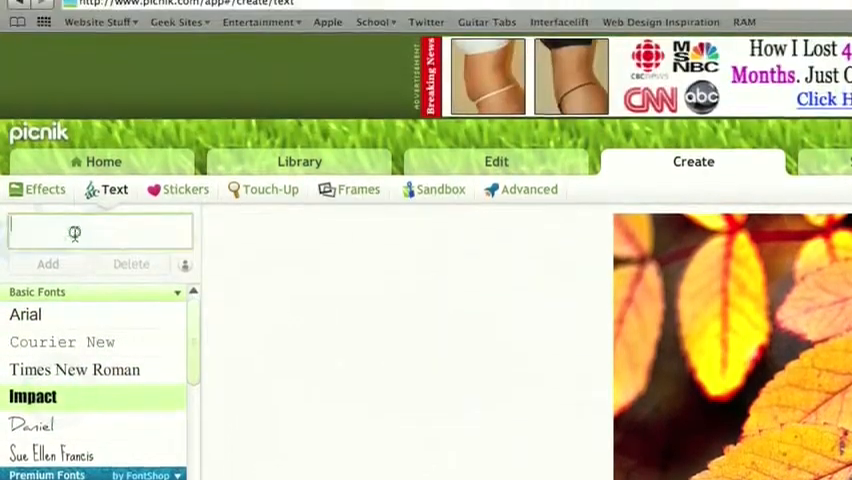
- Add 'iMaster33' in green Impact lettering and fade it so the leaves show through
text(iMaster)
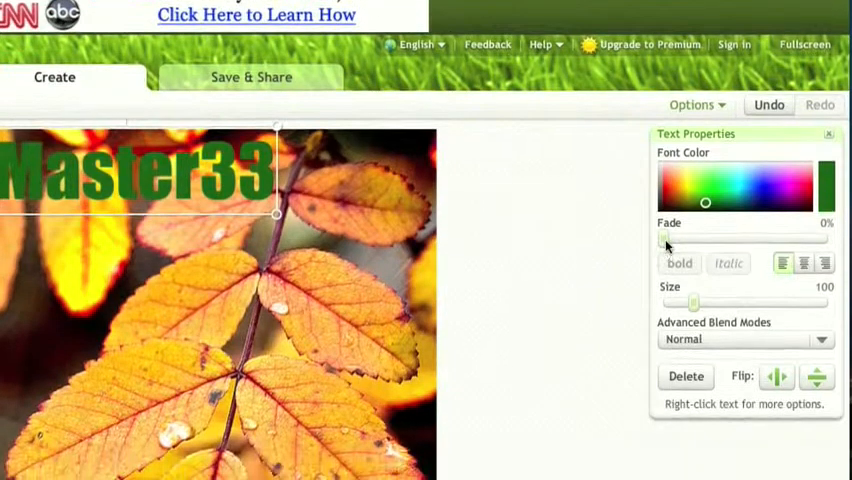
drag(665, 237, 752, 237)
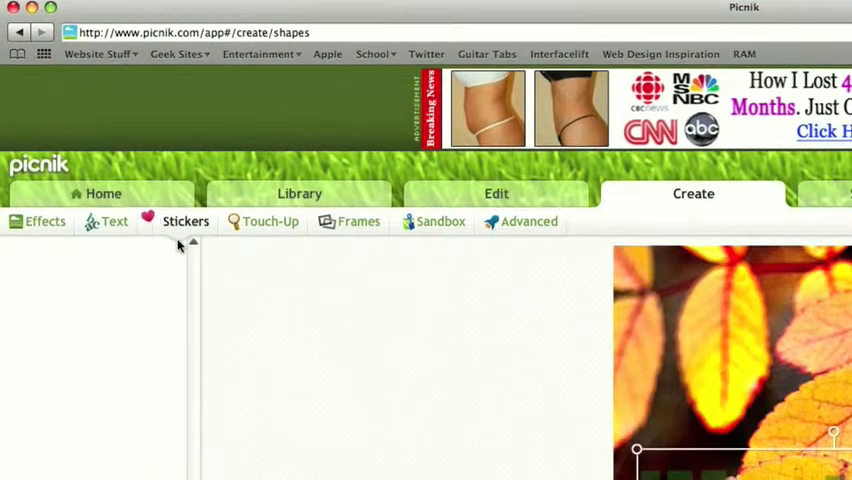
- Scroll the Stickers list down to the Photo Licenses © sticker
scroll(down, 3)
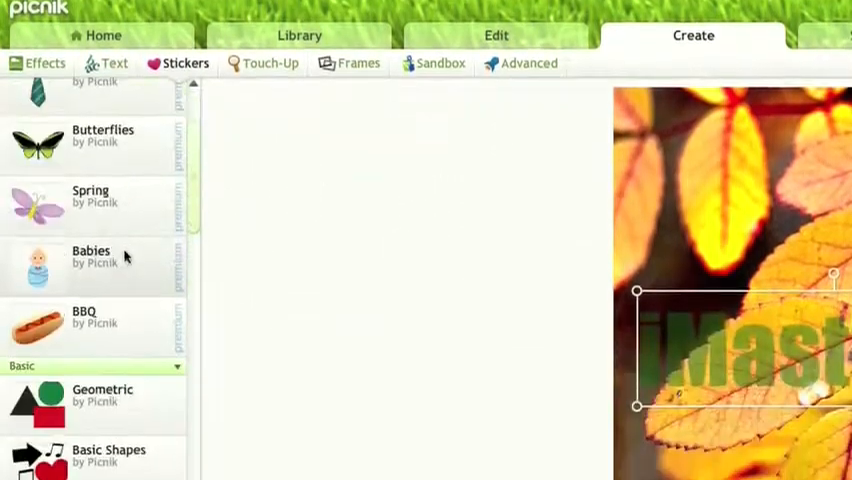
scroll(down, 3)
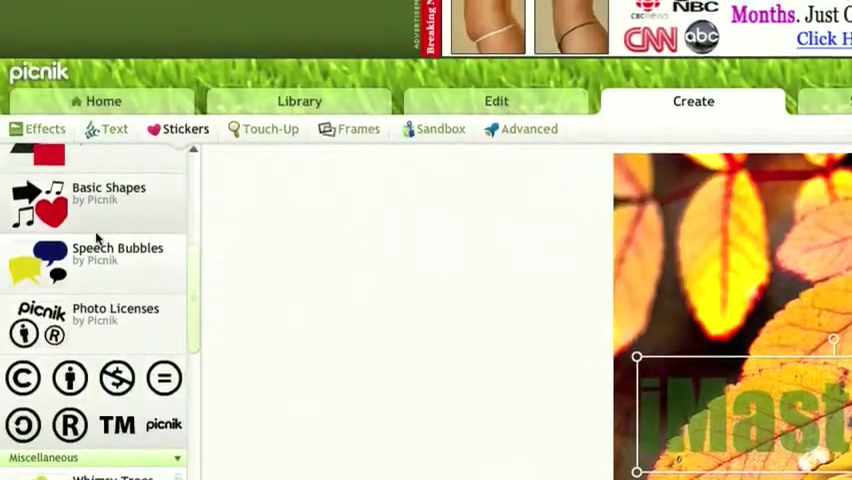
scroll(down, 3)
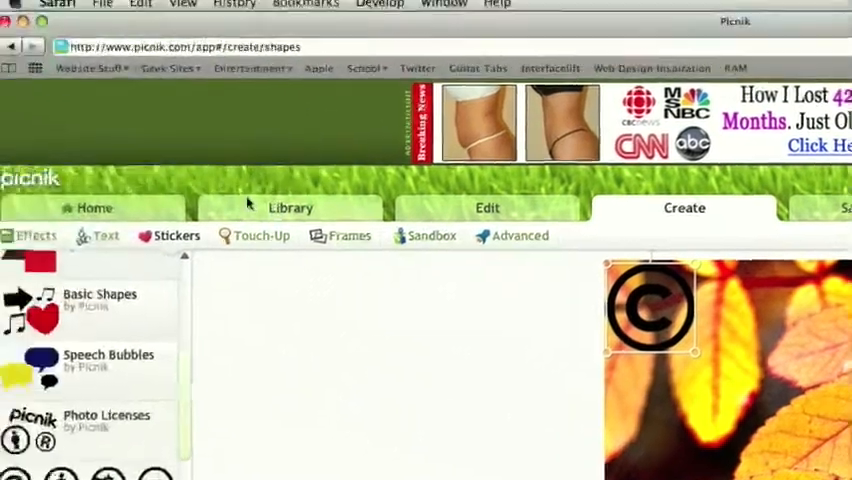
scroll(down, 3)
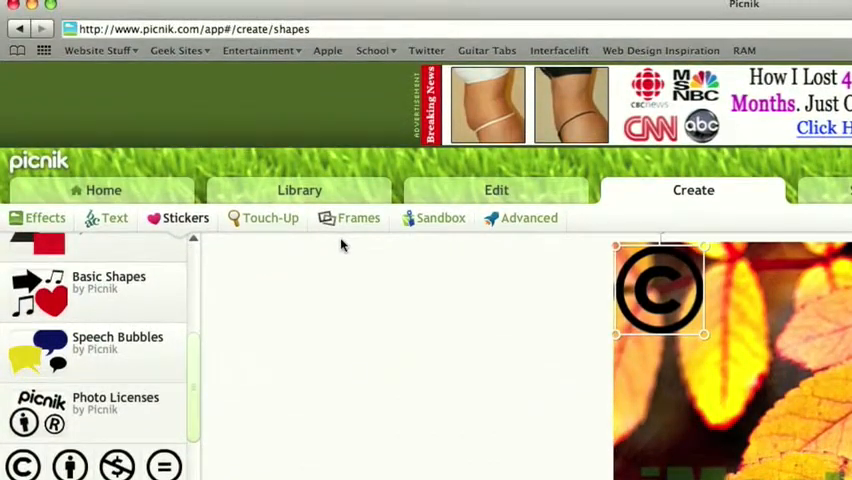
- Browse the Frames collection for a simple black border frame
click(359, 213)
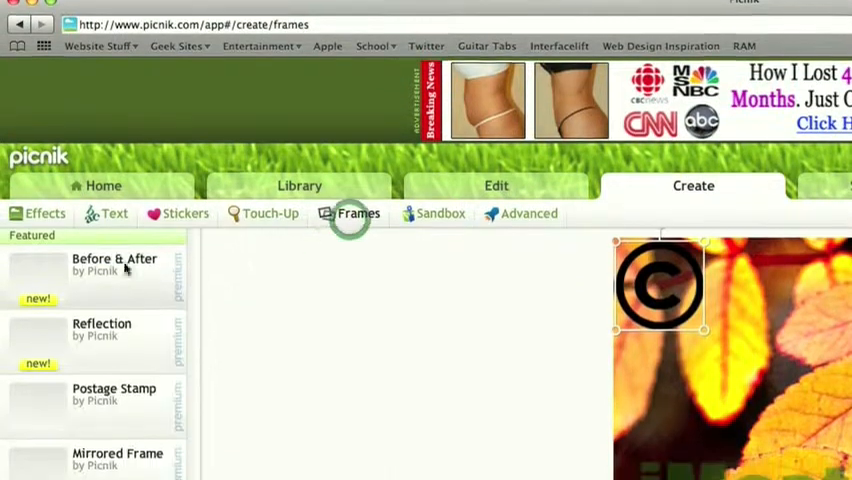
scroll(down, 3)
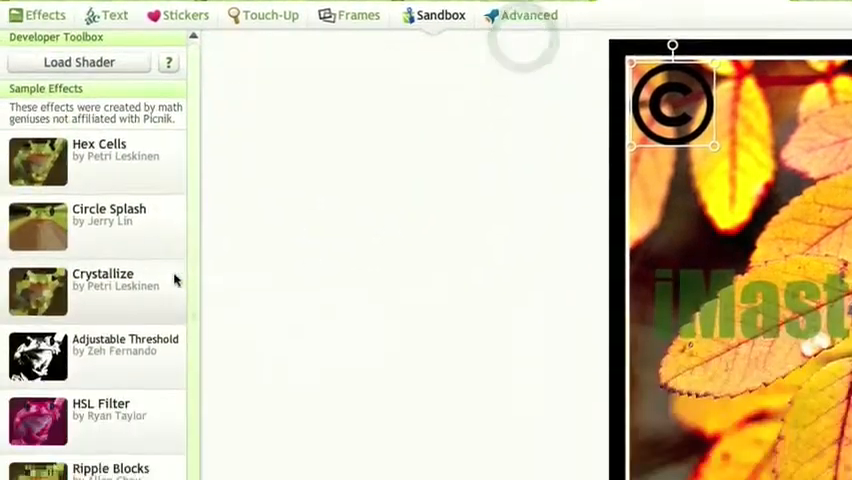
scroll(down, 3)
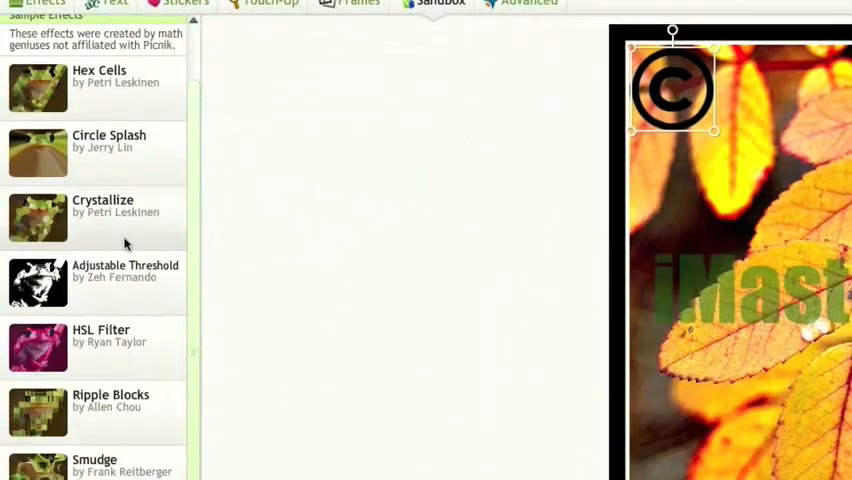
scroll(down, 3)
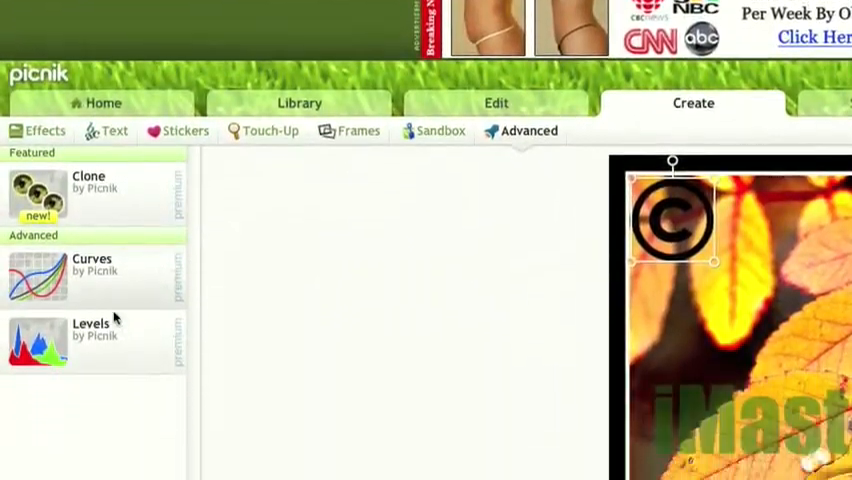
click(92, 270)
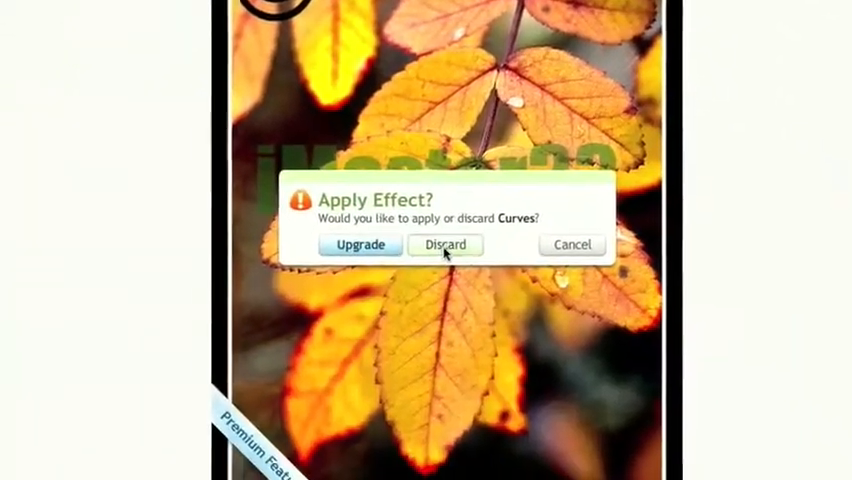
click(445, 245)
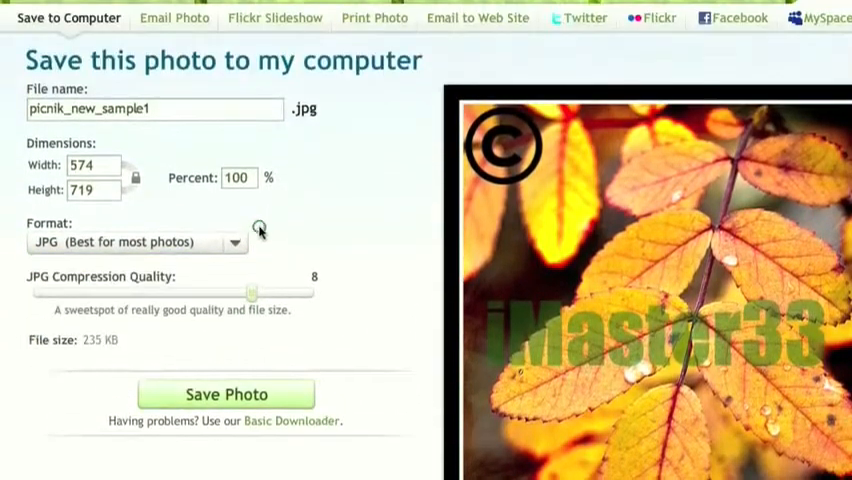
- Review Save to Computer settings: JPG format, quality 8, 574×719 pixels
scroll(down, 3)
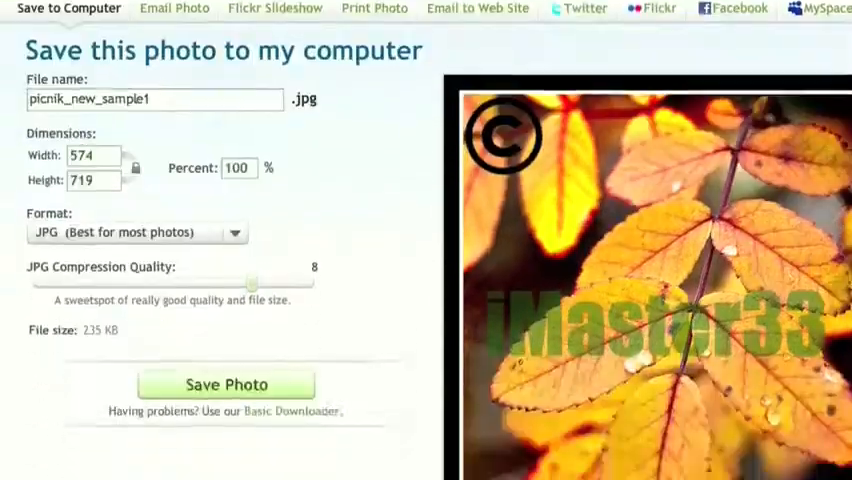
scroll(down, 3)
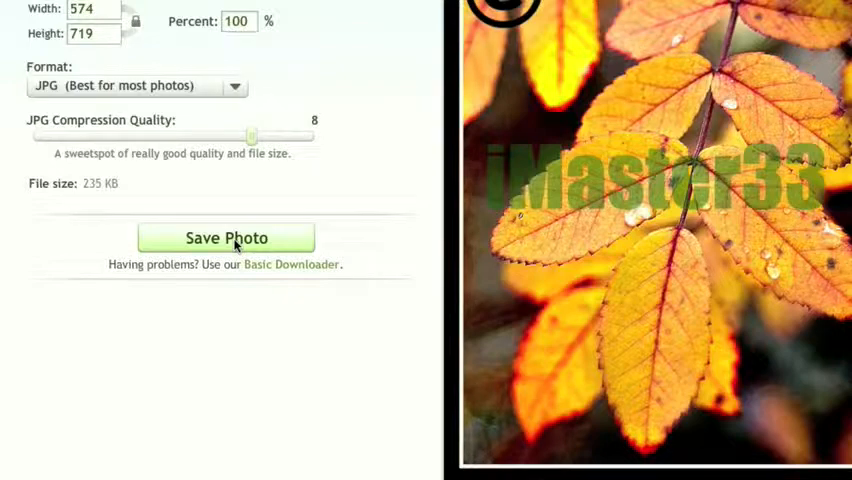